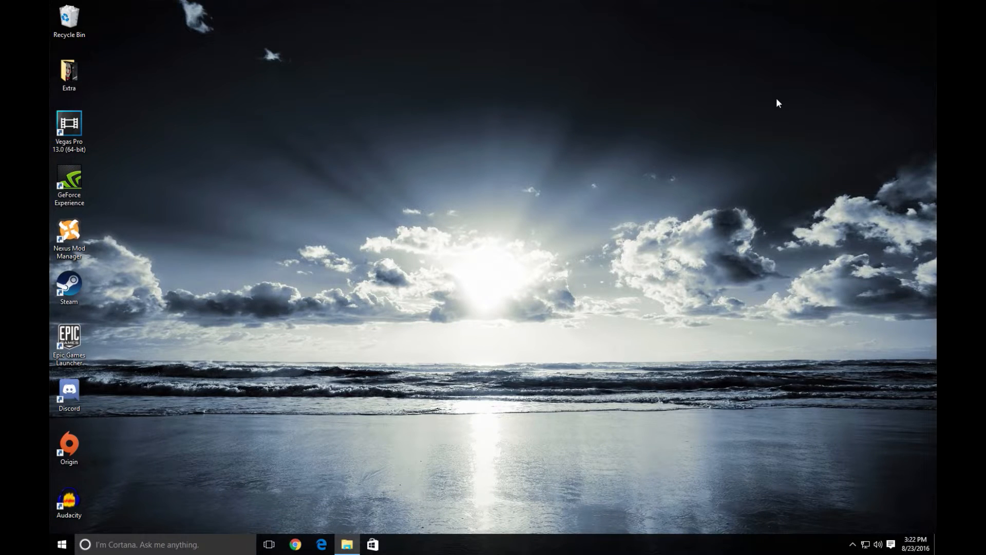
mouse_move(755, 61)
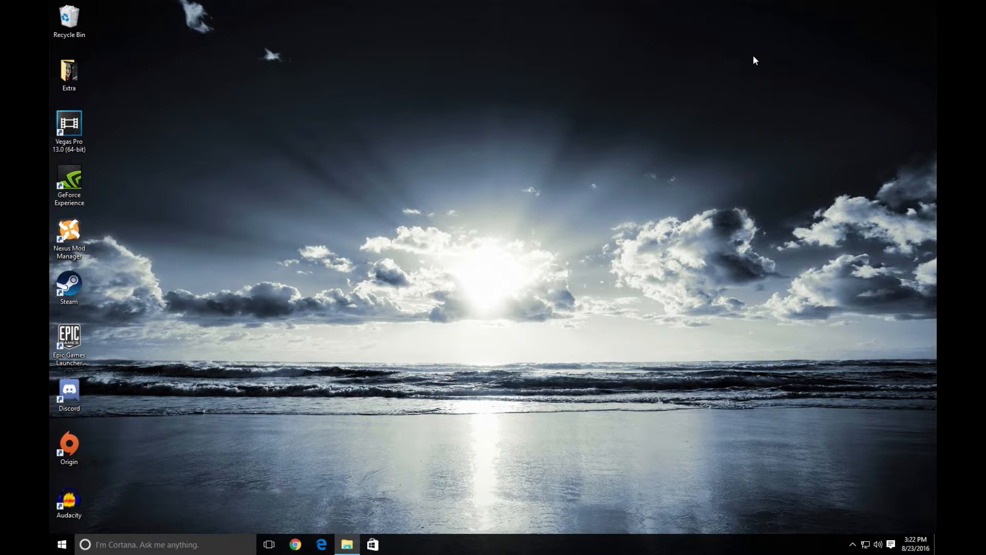
mouse_move(748, 69)
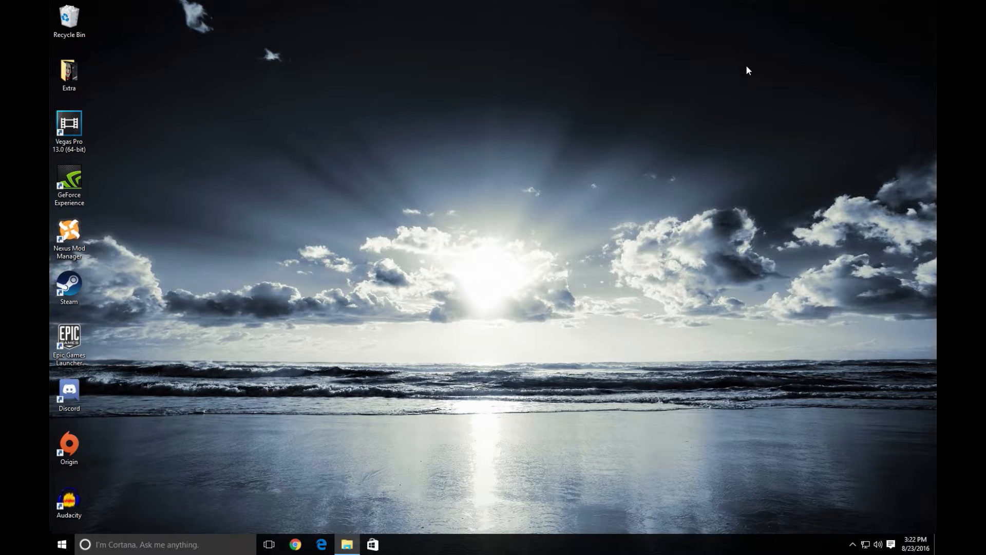
mouse_move(644, 70)
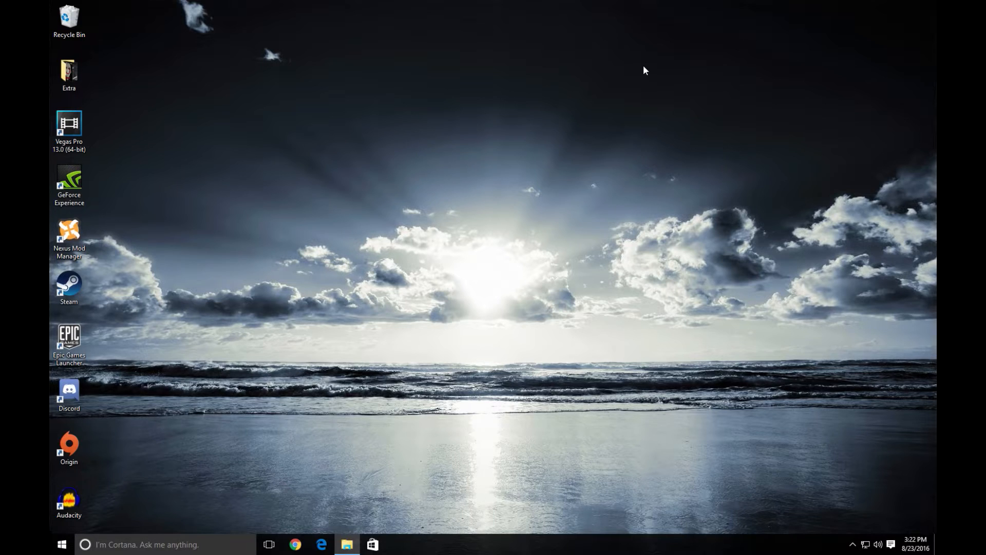
Browse to Steam\steamapps\common\F13Game_VirtualCabin\...\Virtual_Cabins\Interactables in File Explorer
click(346, 544)
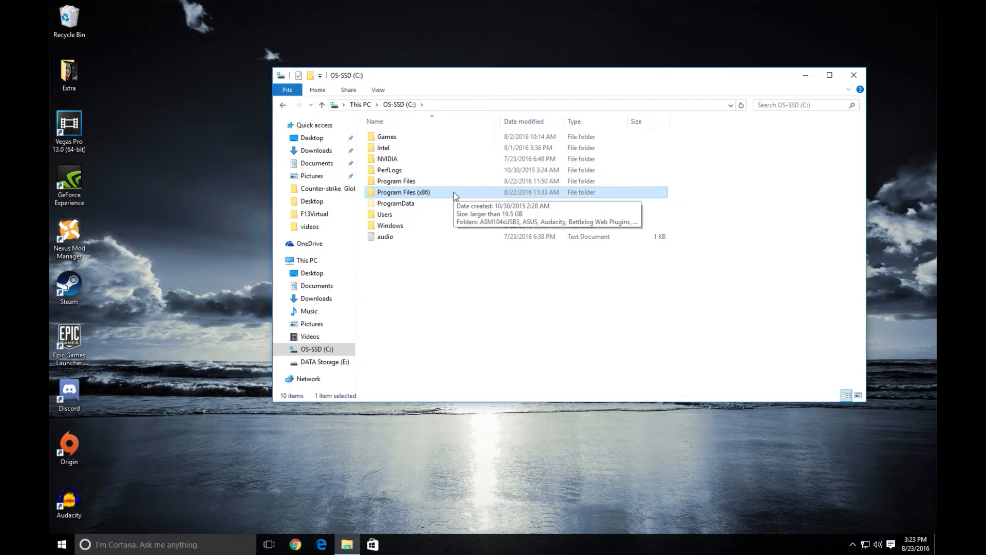
double_click(404, 191)
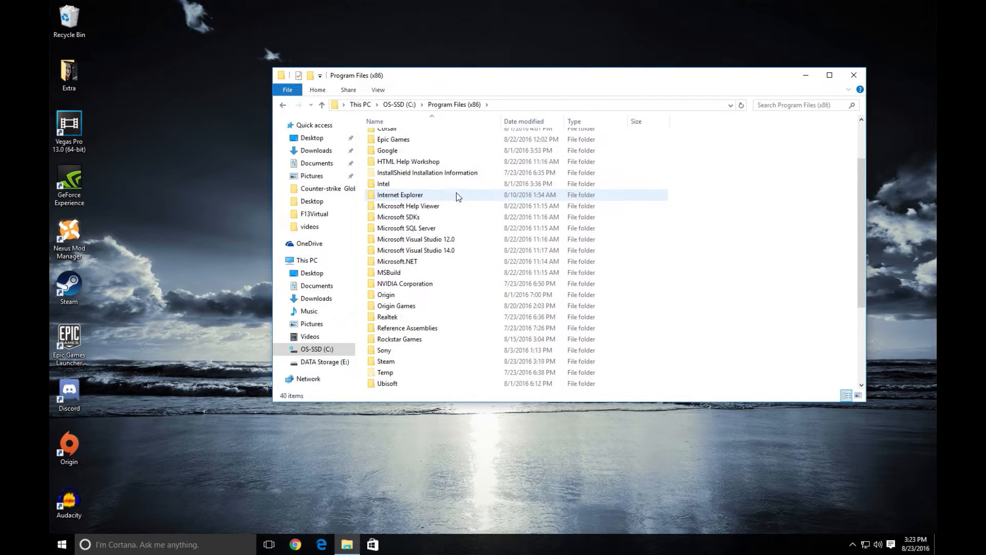
double_click(385, 361)
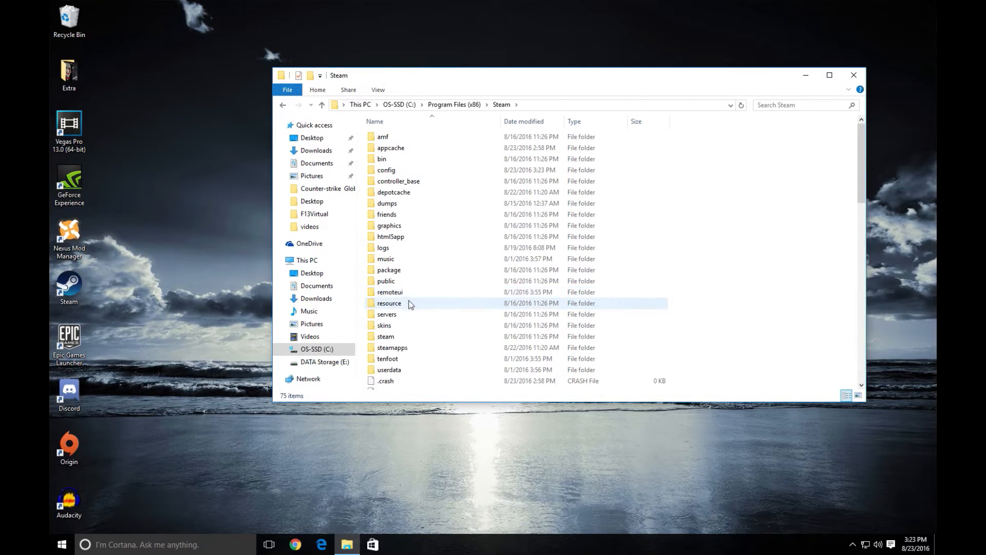
double_click(392, 347)
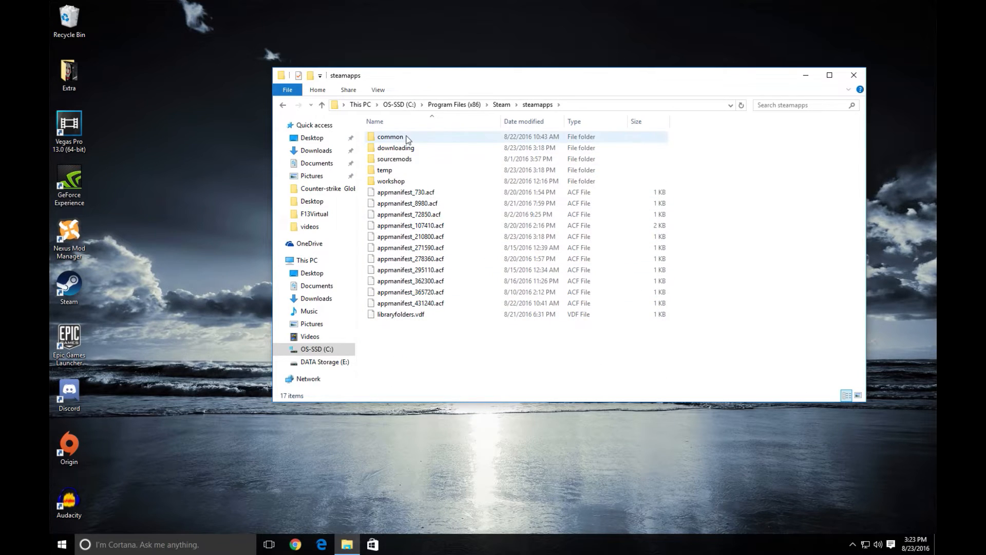
double_click(390, 137)
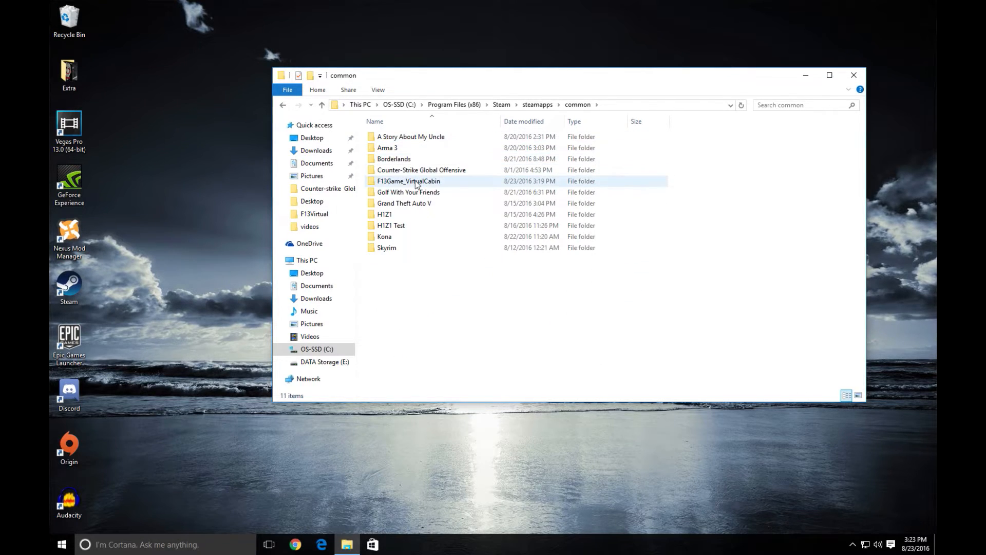
double_click(409, 180)
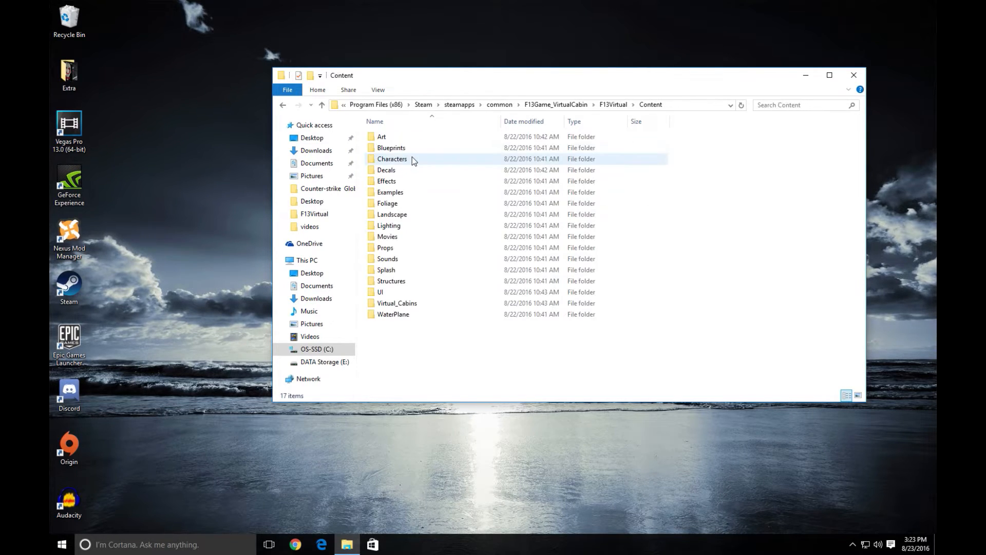
double_click(397, 302)
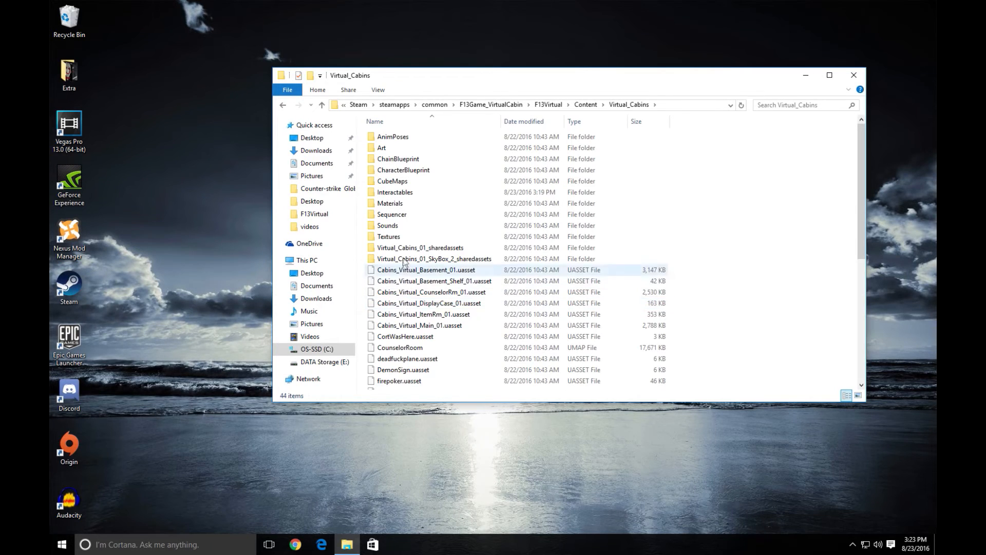
double_click(395, 191)
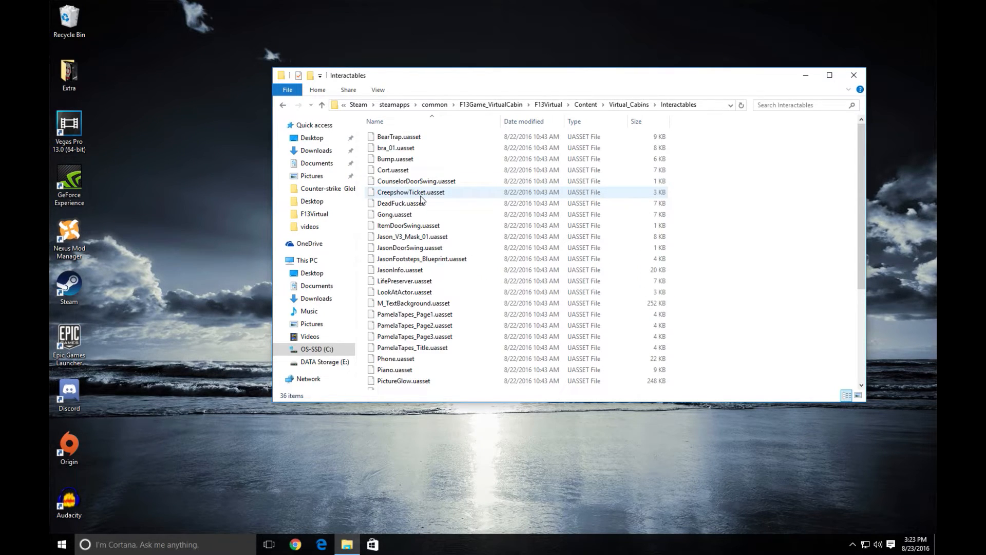
Rename VirtualCabinDoor.uasset to VirtualCabinDoor, confirming the extension-change warning
scroll(down, 3)
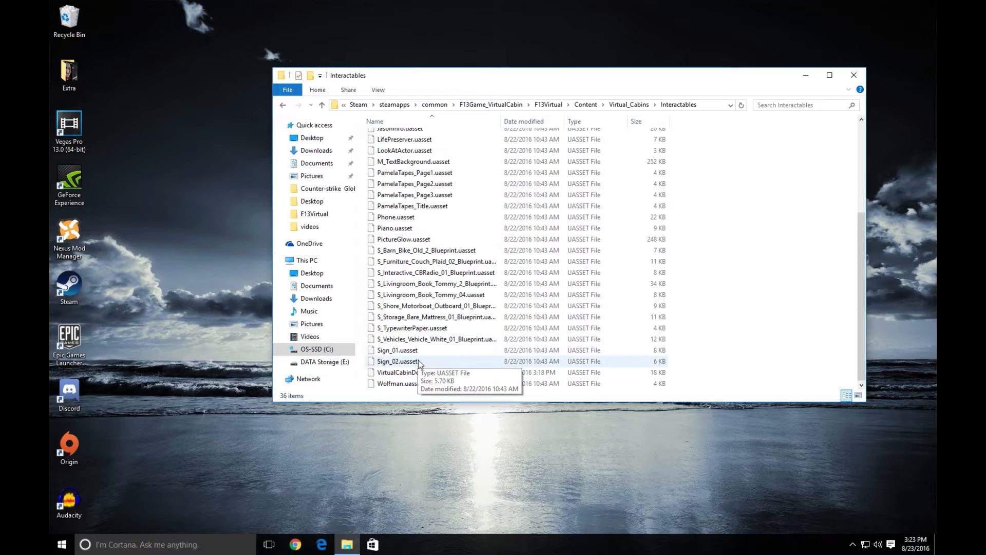
click(410, 372)
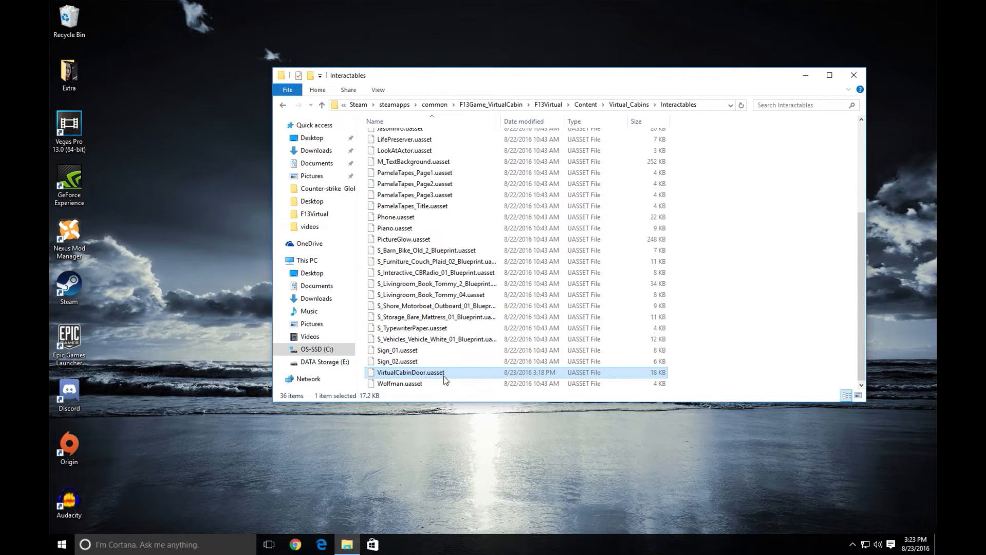
mouse_move(411, 372)
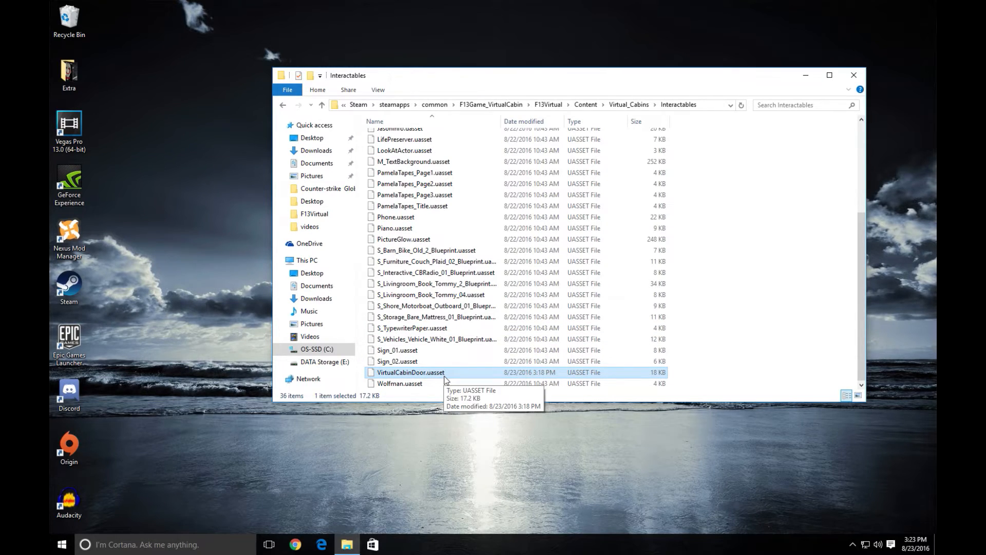
right_click(410, 372)
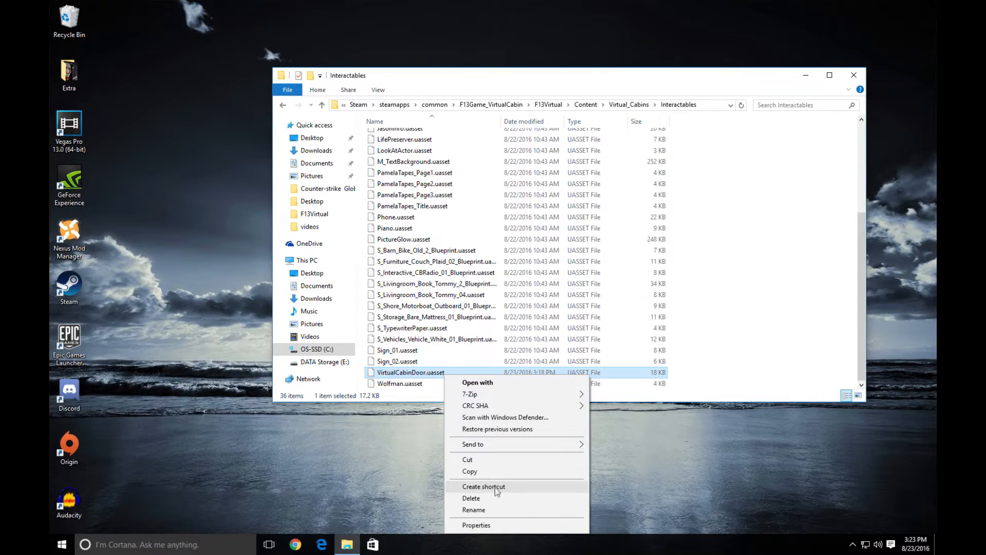
click(474, 509)
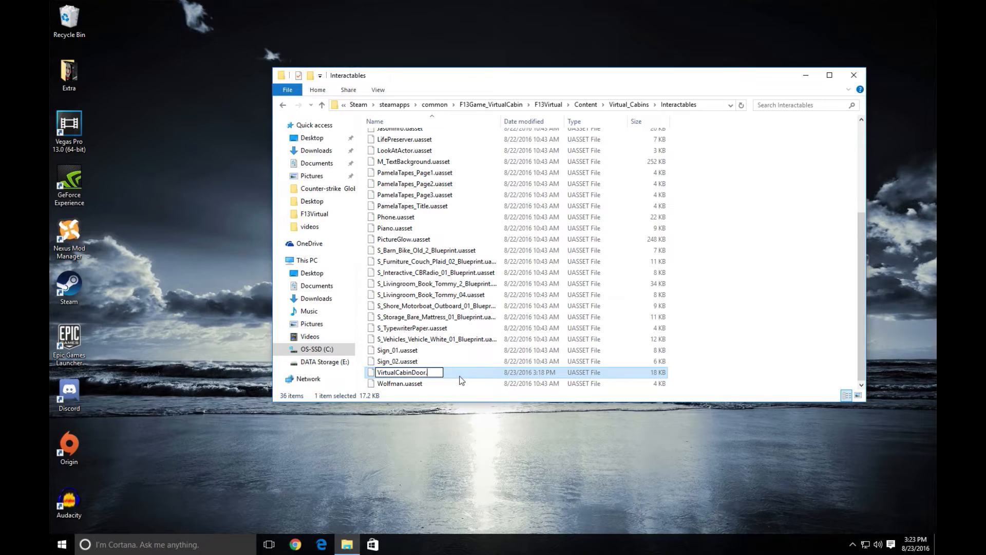
key(Backspace)
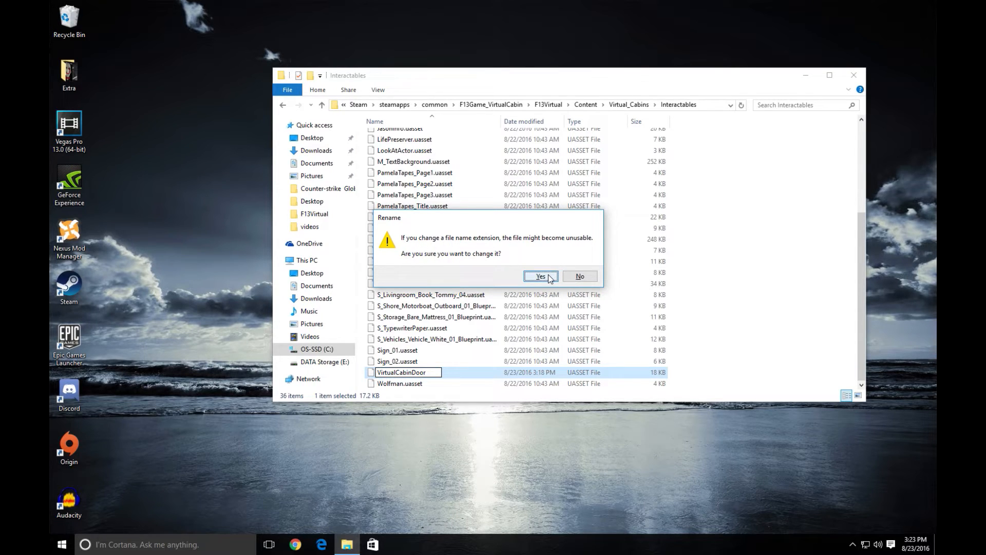
click(540, 277)
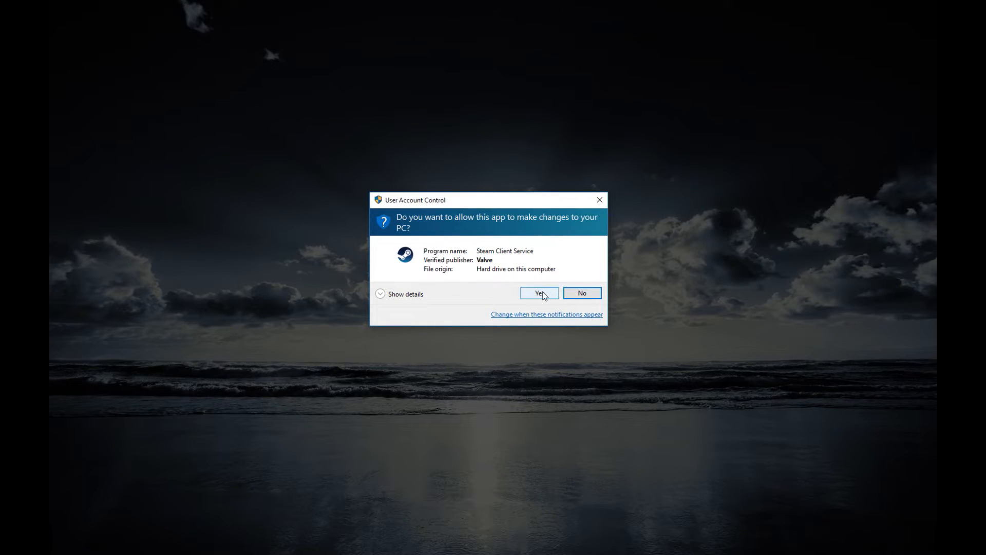
Approve the Steam Client Service User Account Control prompt
click(538, 292)
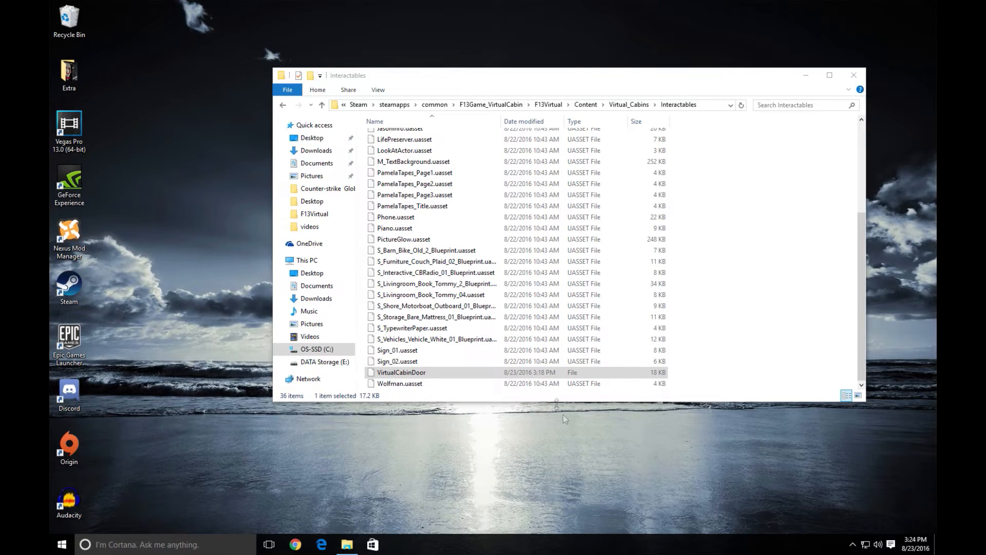
Rename VirtualCabinDoor back to VirtualCabinDoor.uasset
right_click(400, 371)
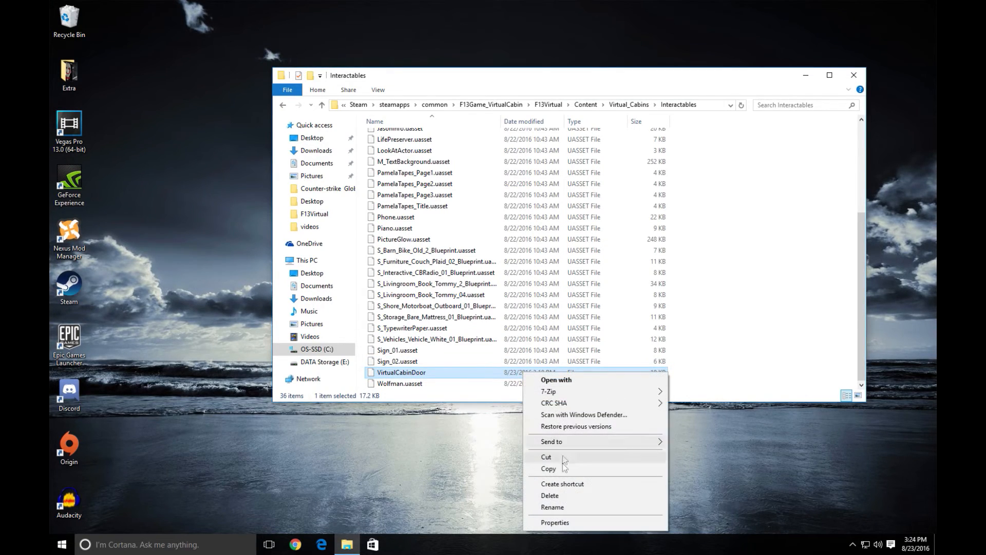
click(553, 507)
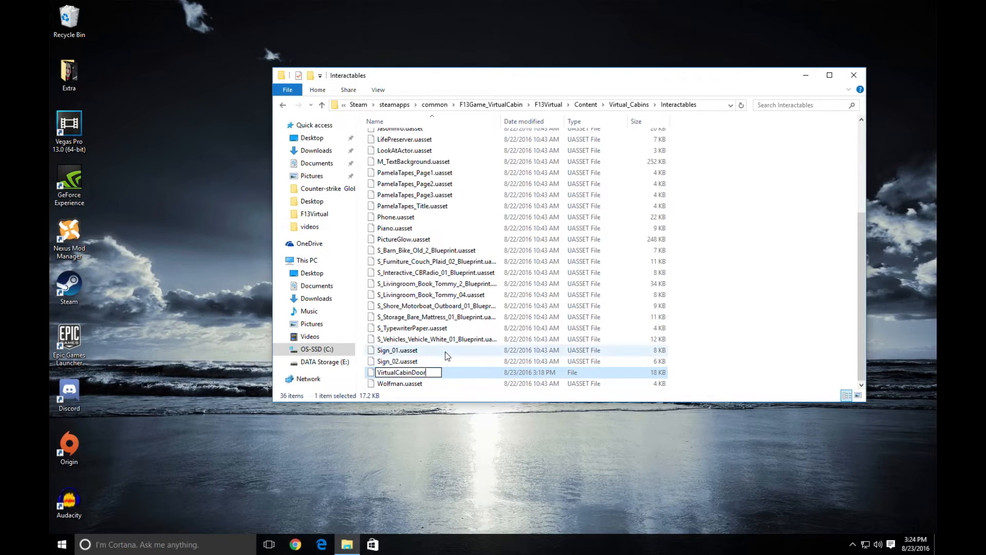
text(.)
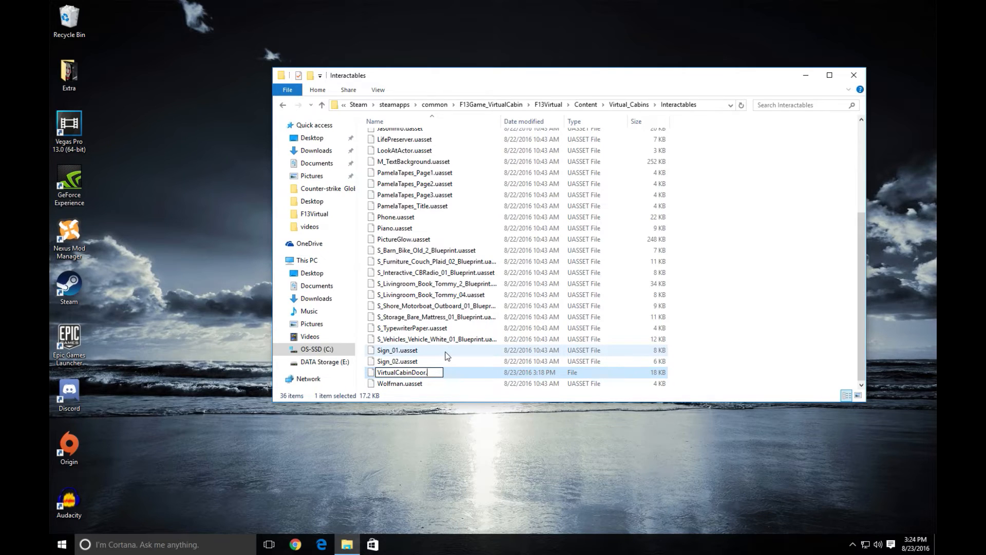
text(uasset)
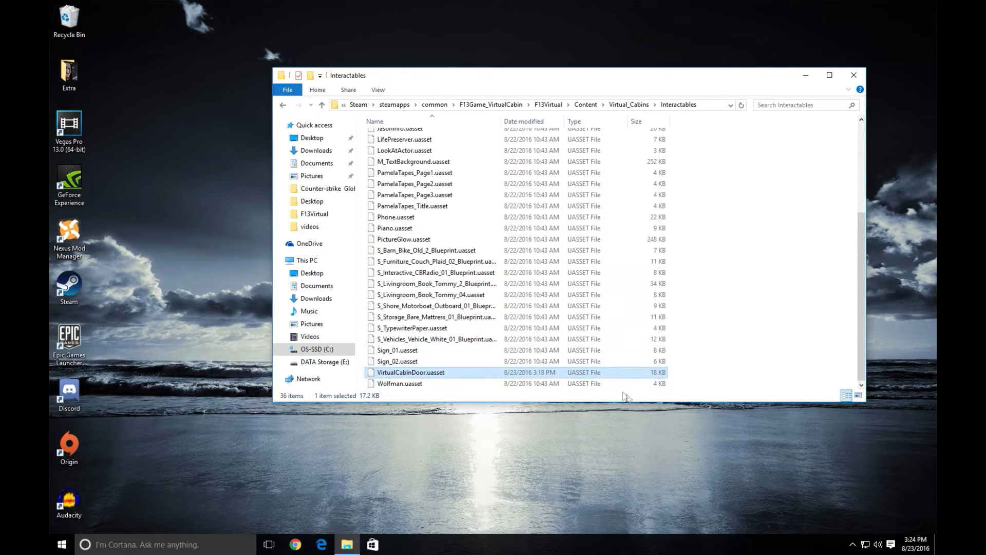
mouse_move(577, 376)
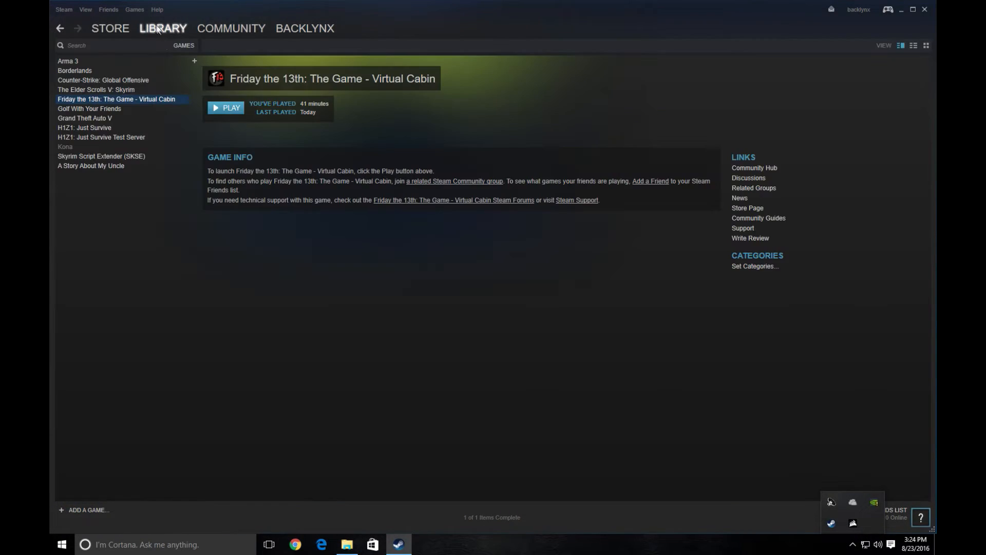
Open the Virtual Cabin library page and approve the Steam Client Service prompt
click(225, 107)
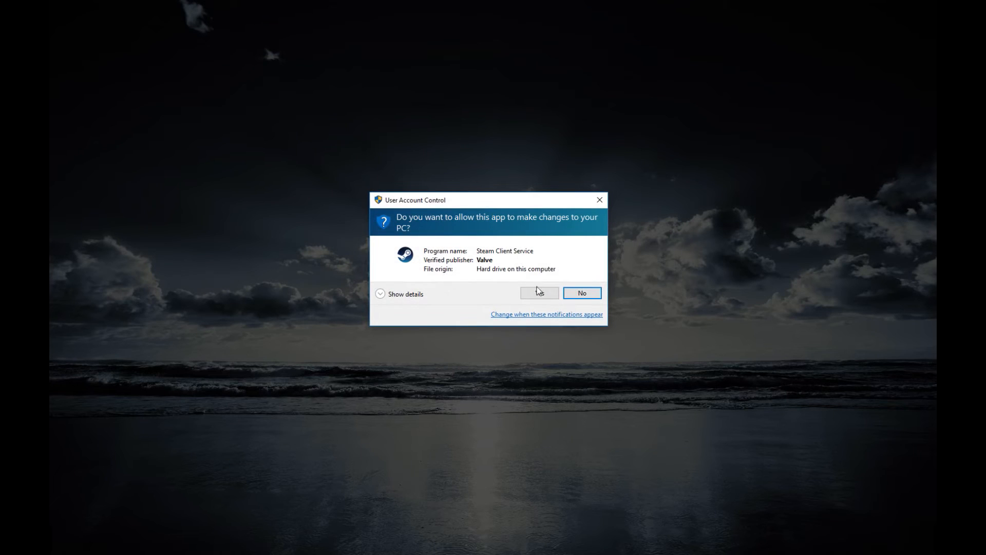
click(539, 293)
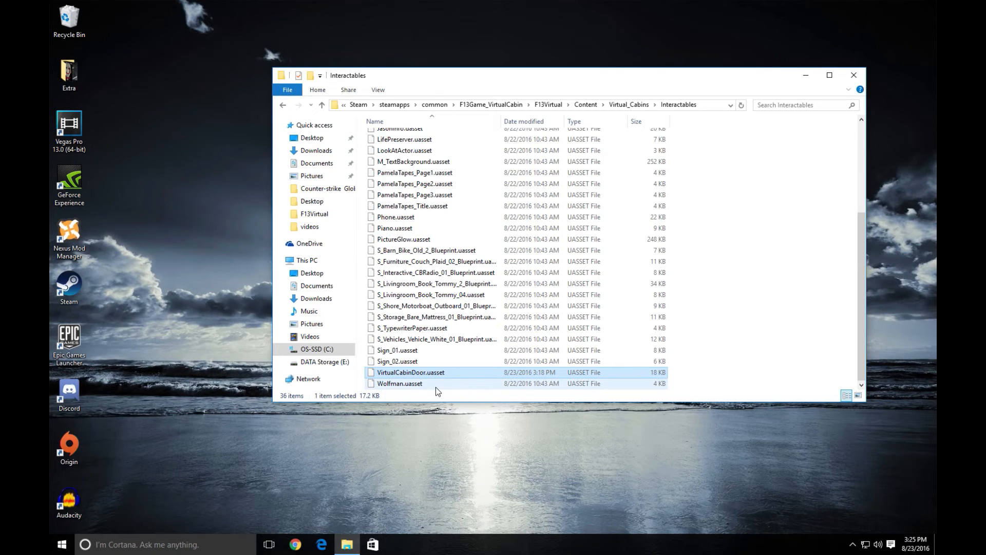
mouse_move(428, 372)
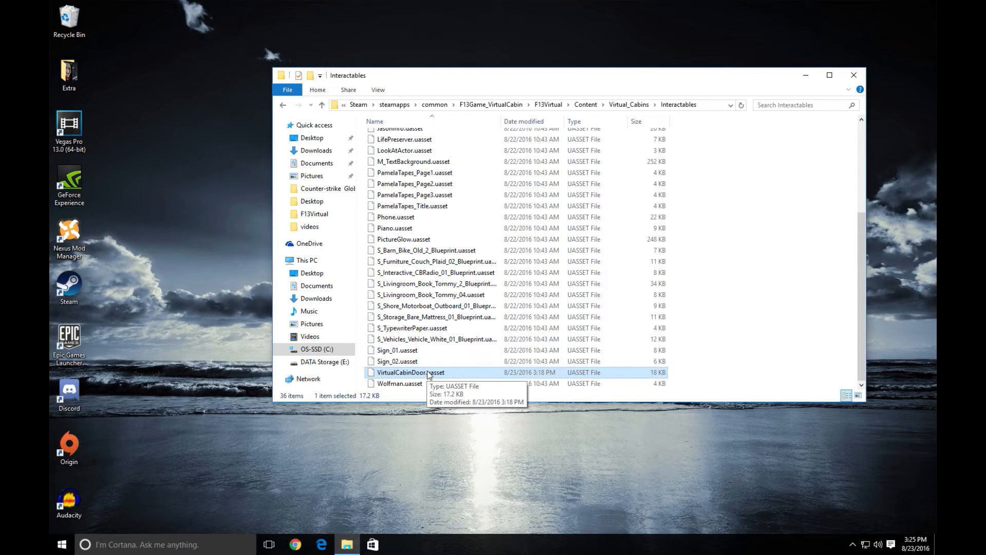
Delete VirtualCabinDoor.uasset, go back up the folder path, and return to Steam
right_click(410, 372)
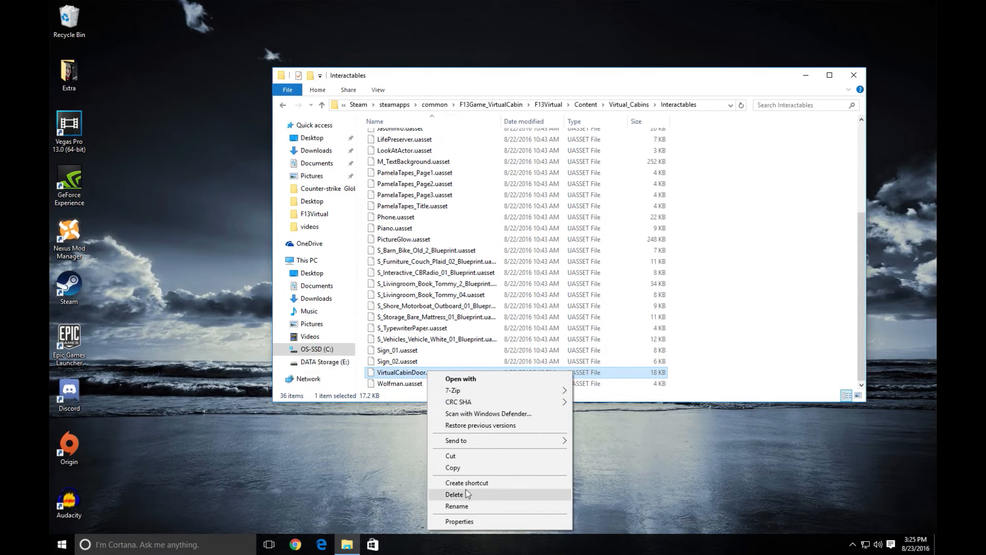
click(455, 496)
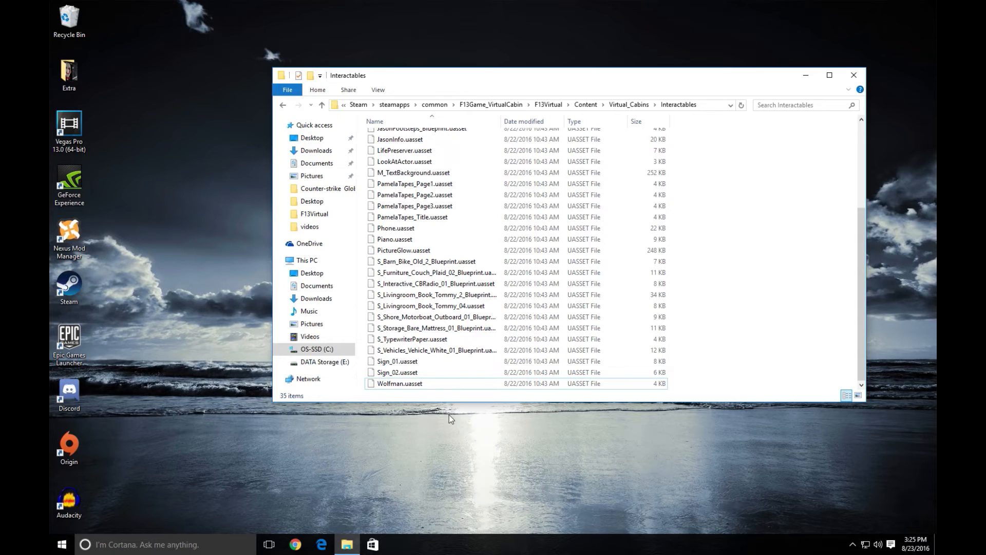
click(283, 104)
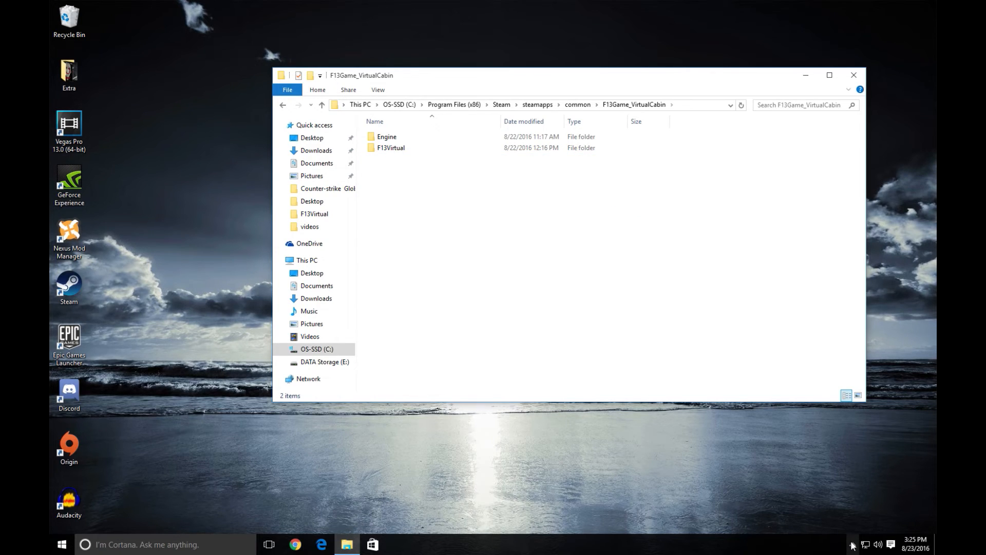
click(398, 544)
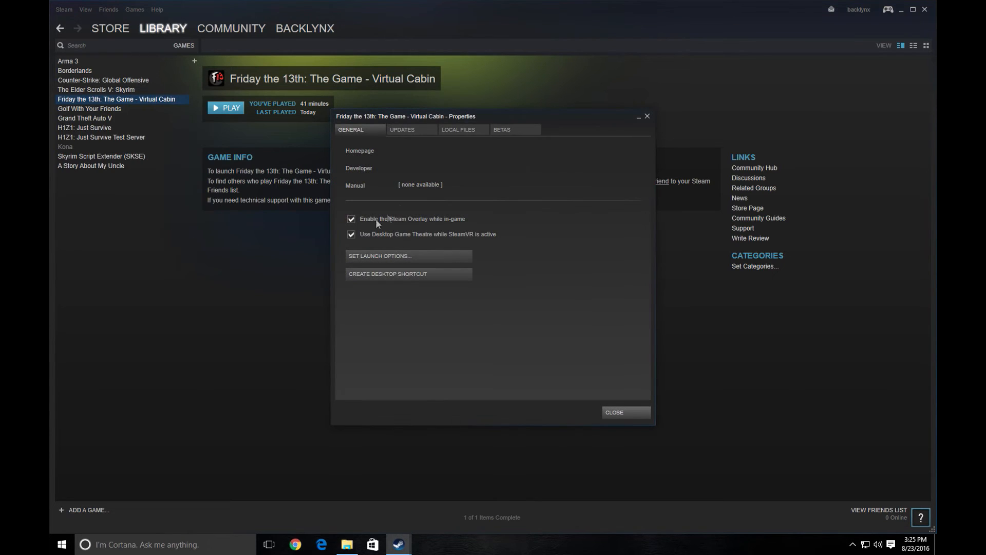
Verify the Virtual Cabin game cache under Local Files and close the 6-file reacquire results
click(459, 130)
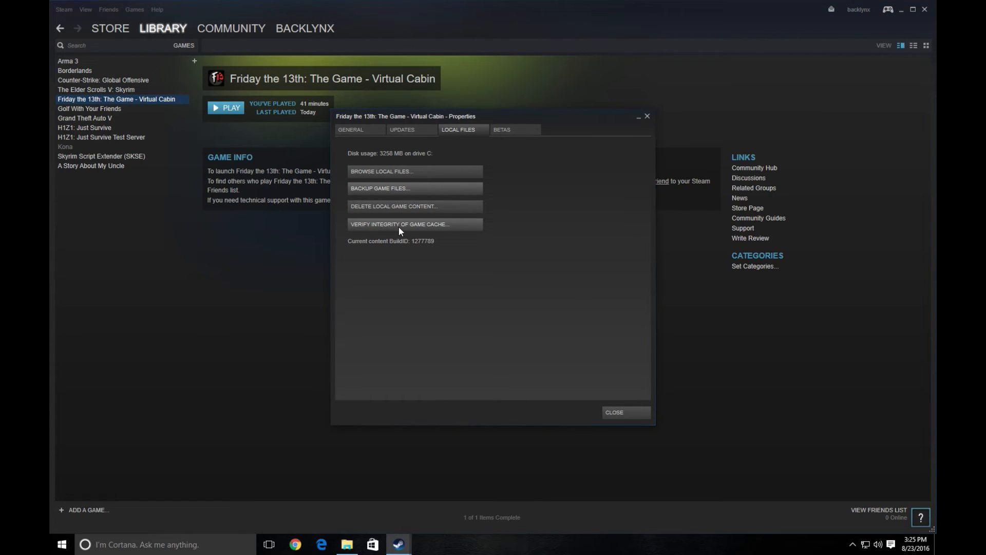
click(401, 224)
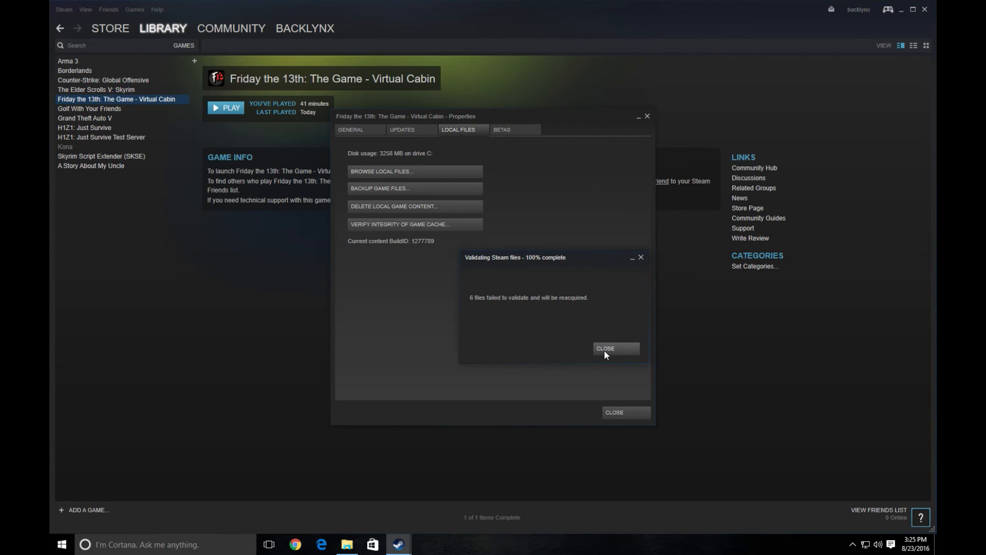
click(614, 348)
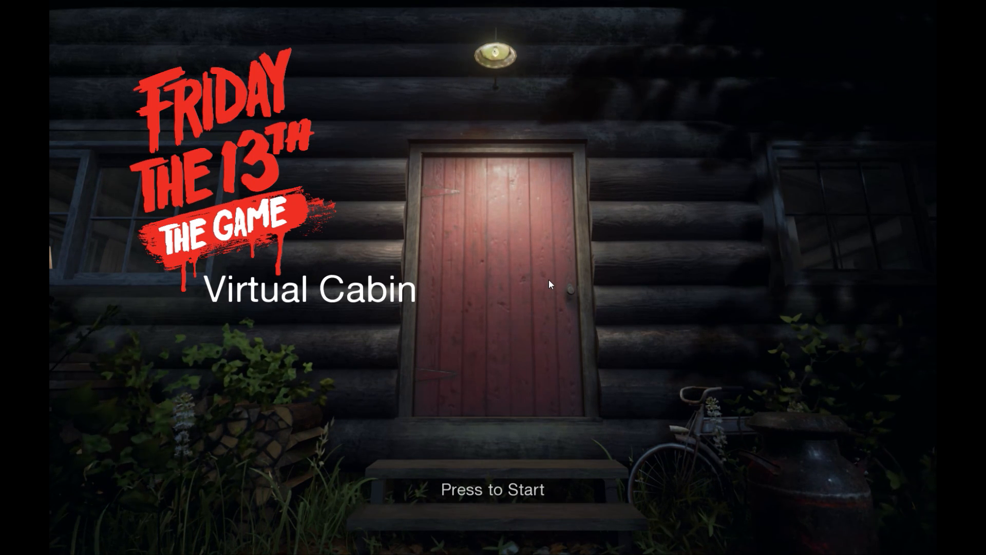
mouse_move(544, 282)
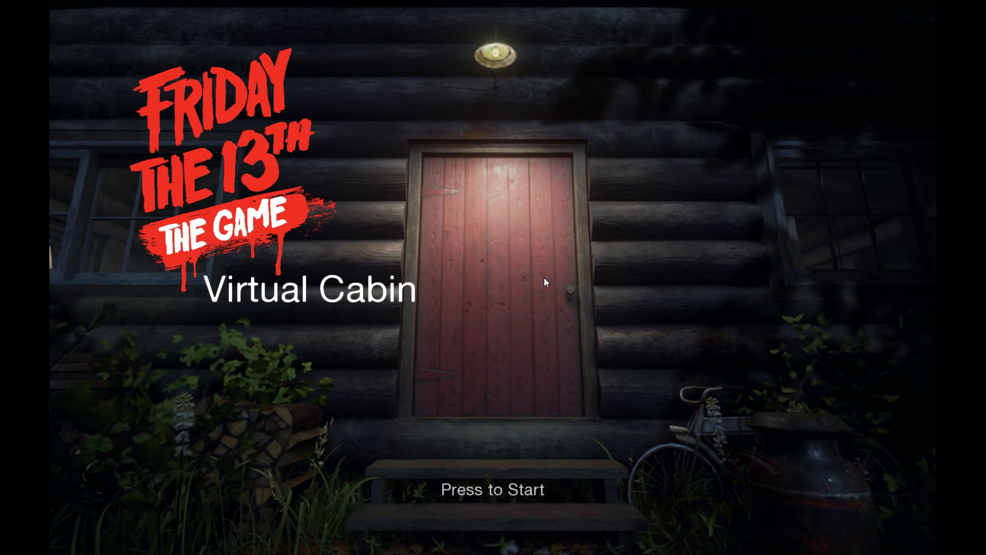